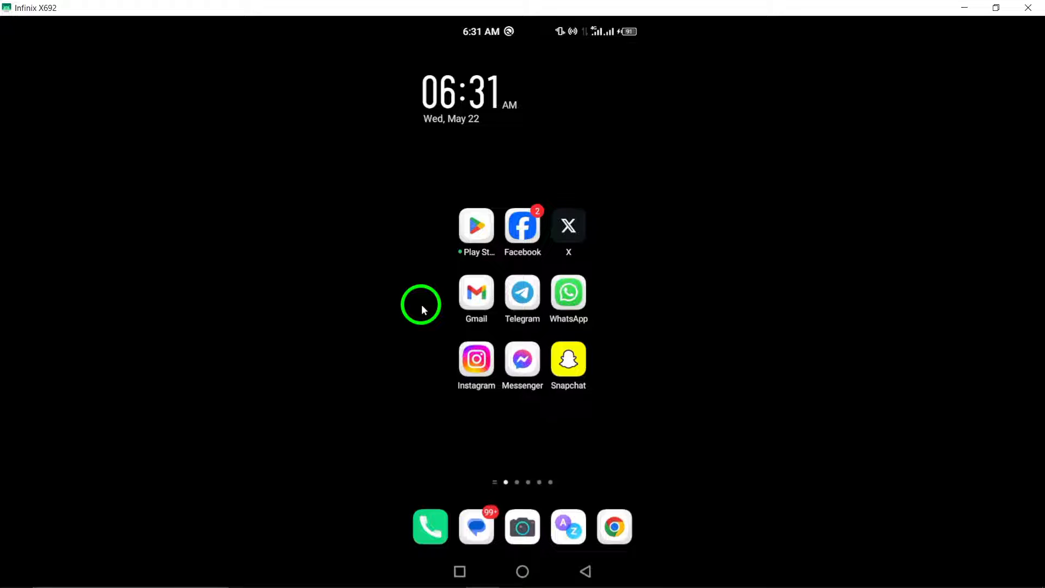
Step: Launch Telegram from the Android home screen to reach the chat list
left_click(522, 292)
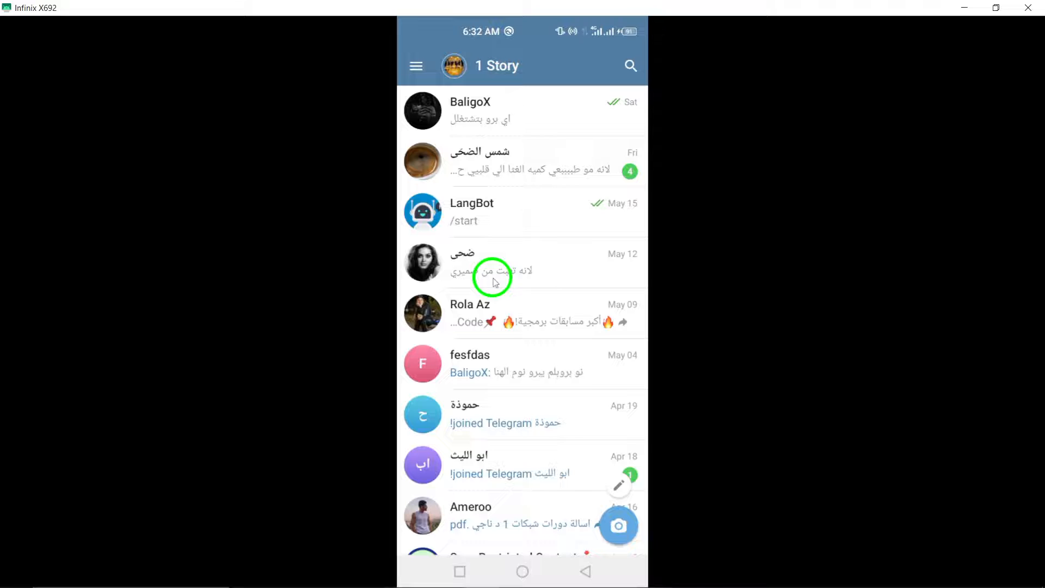
mouse_move(433, 90)
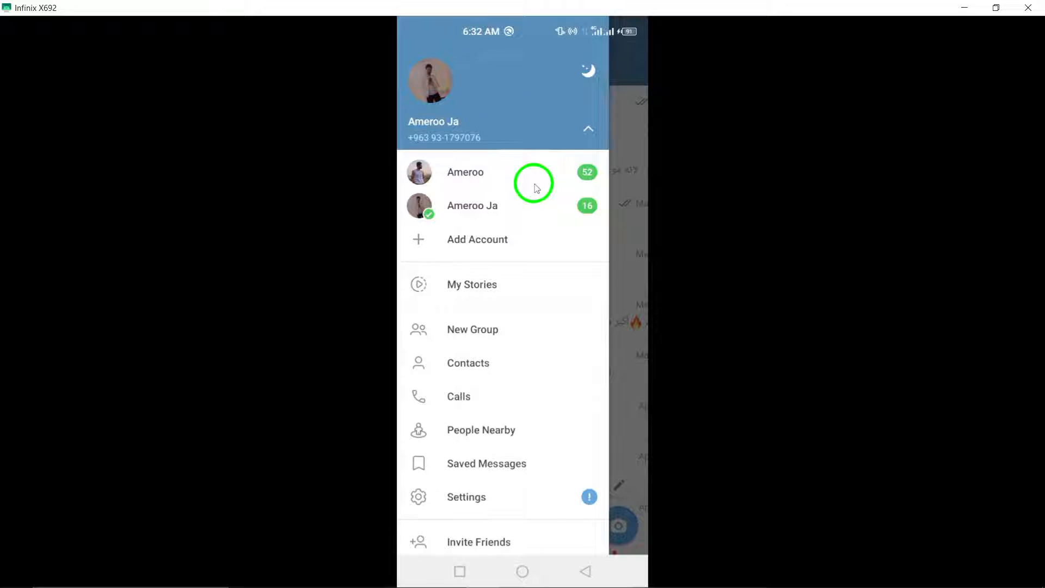
mouse_move(506, 283)
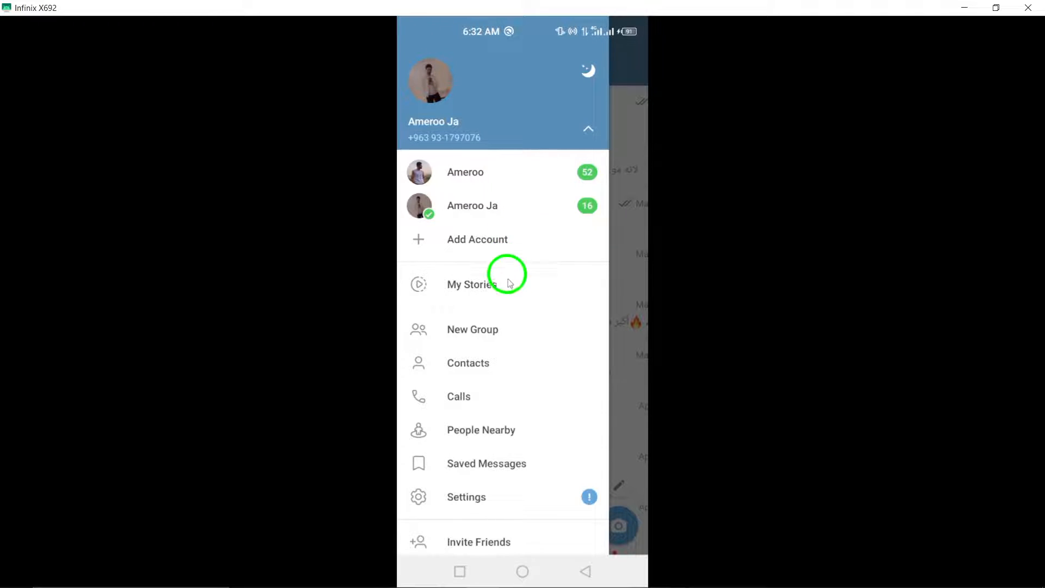
mouse_move(493, 326)
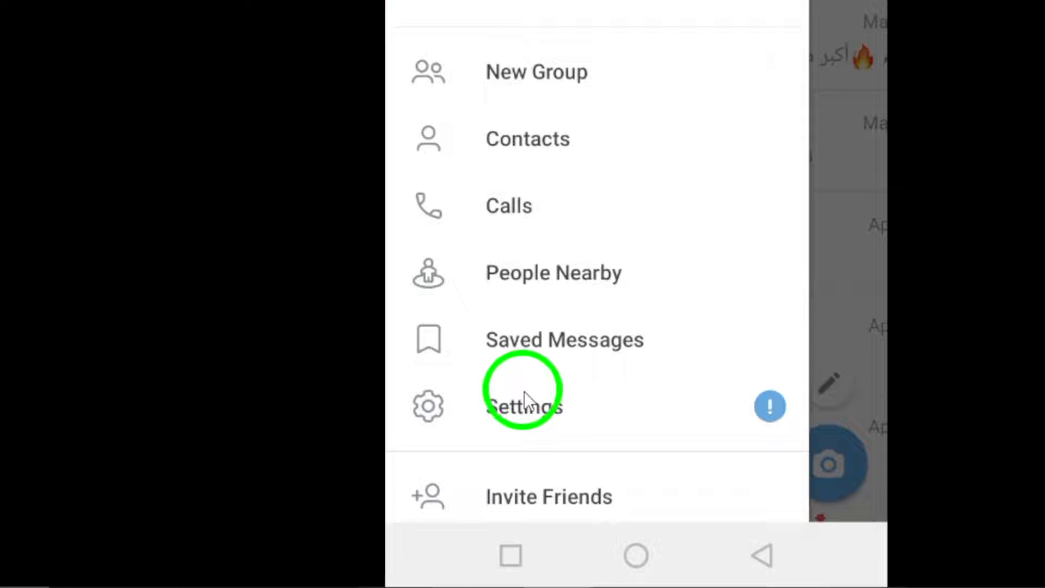
Step: Open Telegram's Settings page from the side menu
left_click(525, 407)
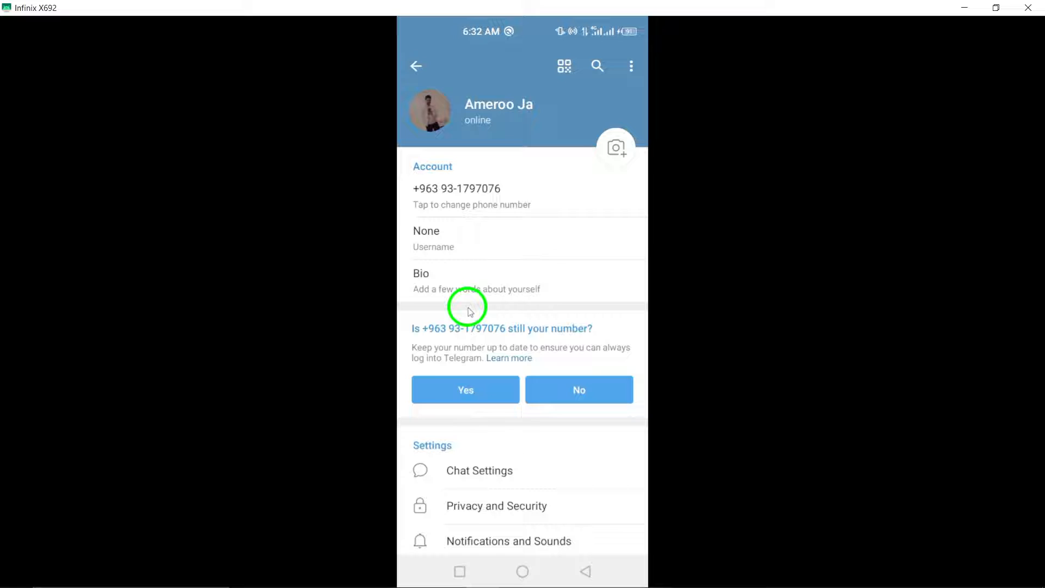
Step: Review Wi-Fi auto-download options (photos, videos 15 MB, files 3 MB) in Data and Storage
scroll("down", 3)
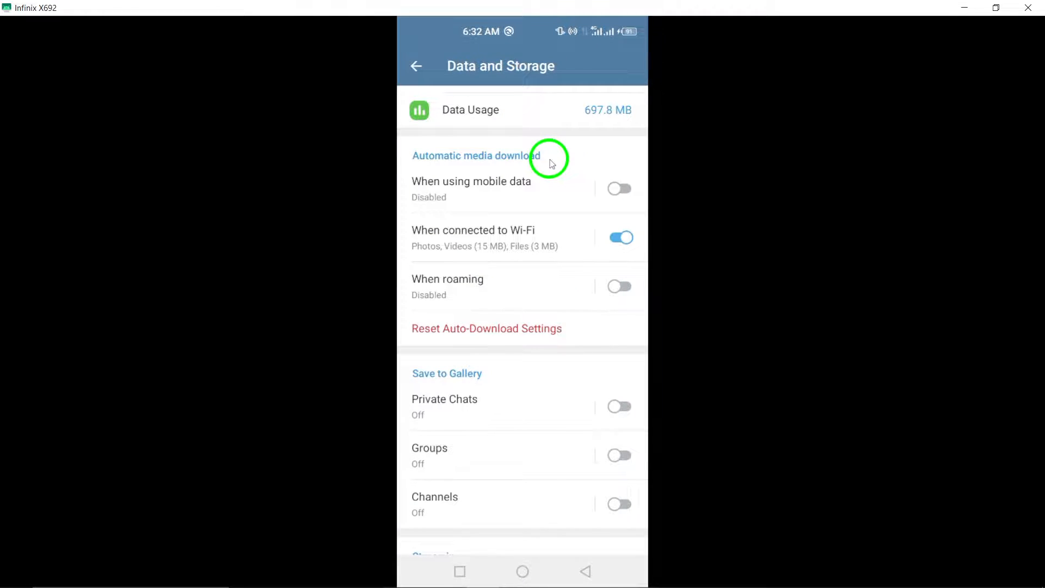
mouse_move(466, 246)
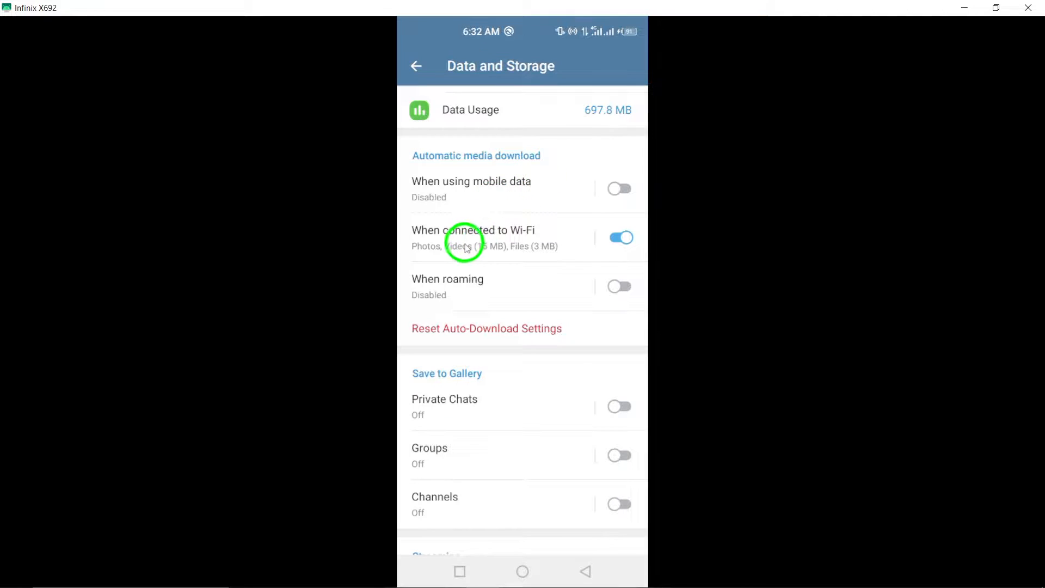
left_click(472, 230)
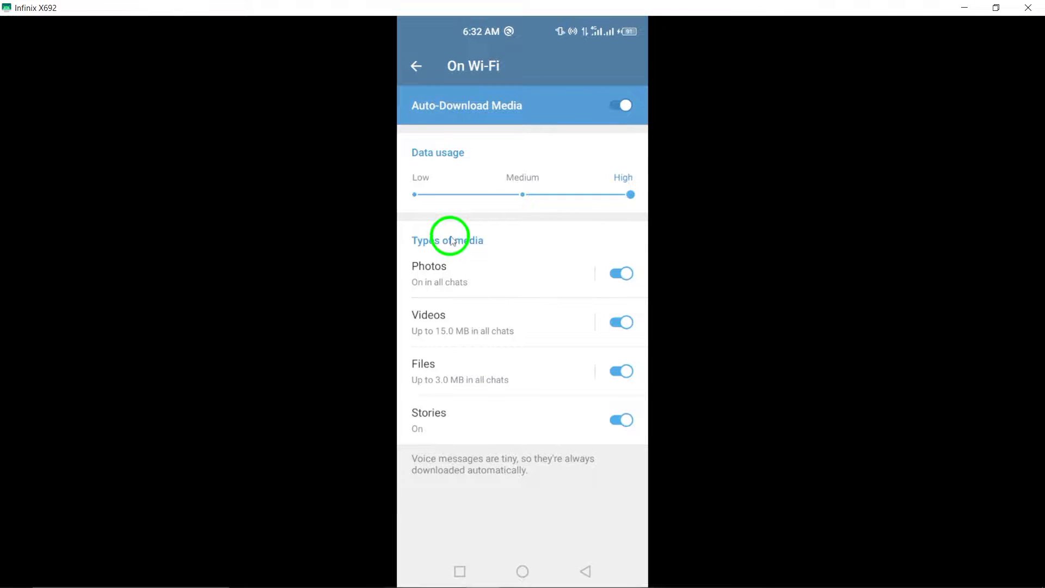
mouse_move(577, 567)
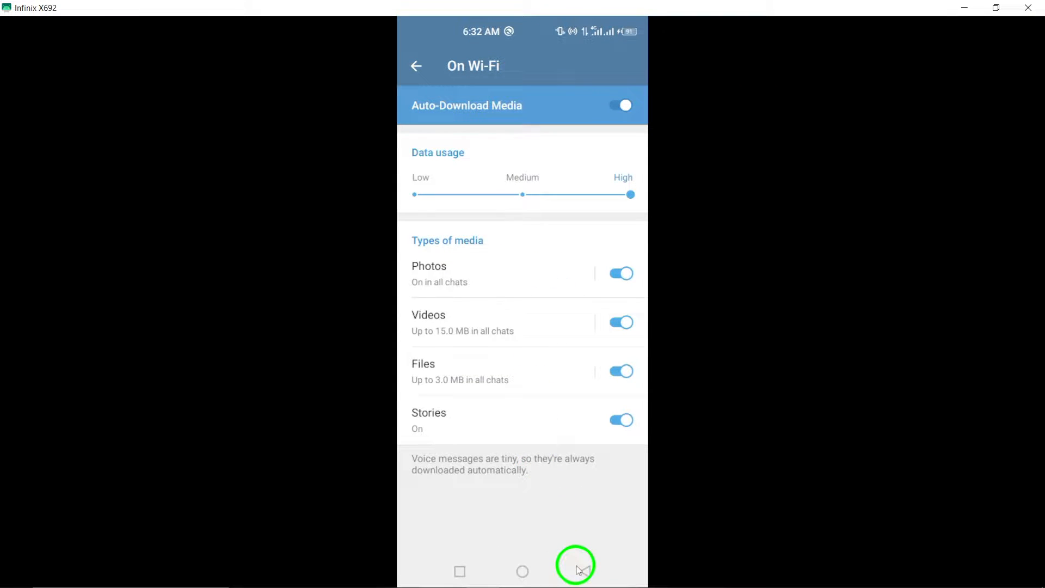
left_click(416, 65)
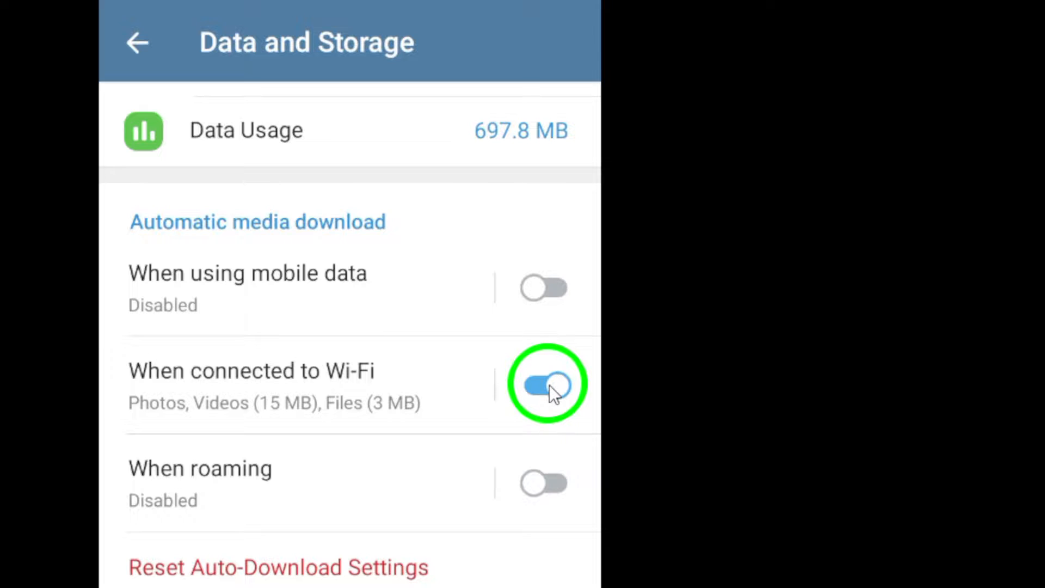
Step: Switch off the 'When connected to Wi-Fi' auto-download toggle so it shows Disabled
left_click(544, 383)
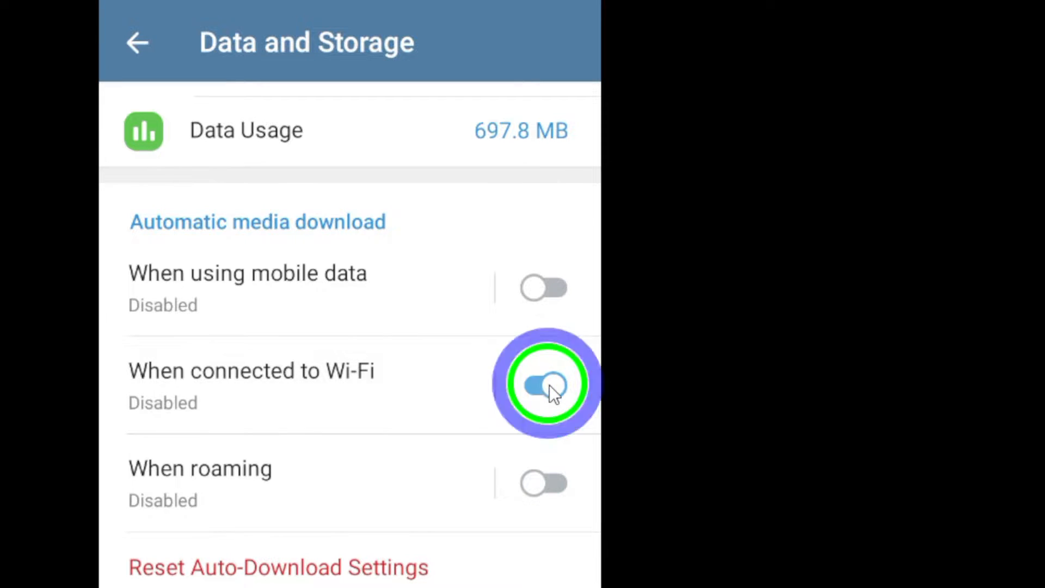